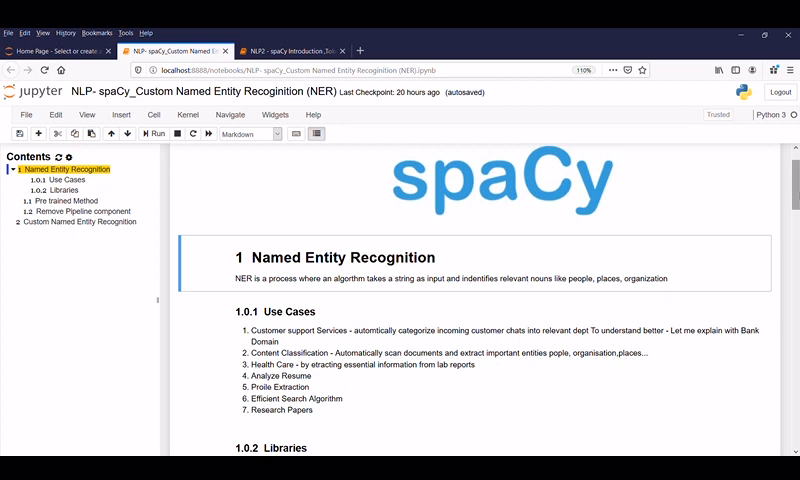
mouse_move(738, 193)
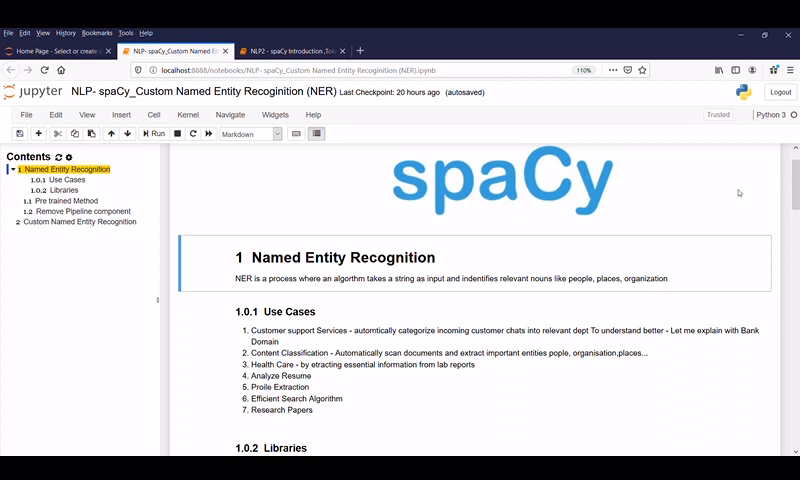
mouse_move(373, 287)
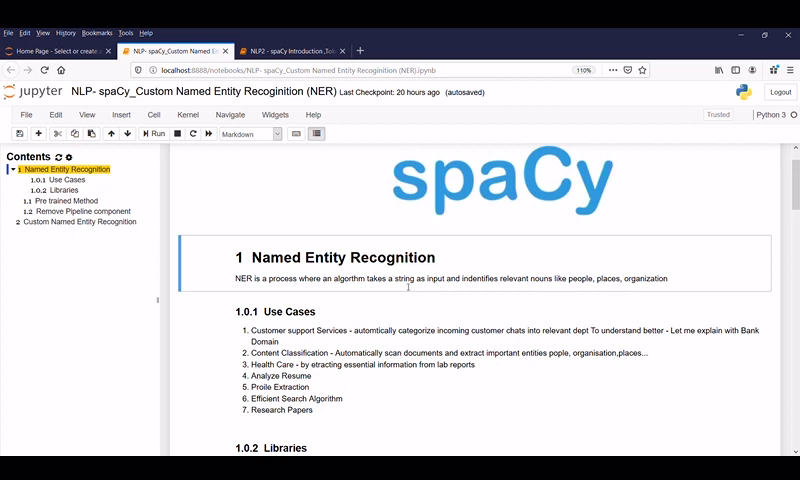
mouse_move(407, 291)
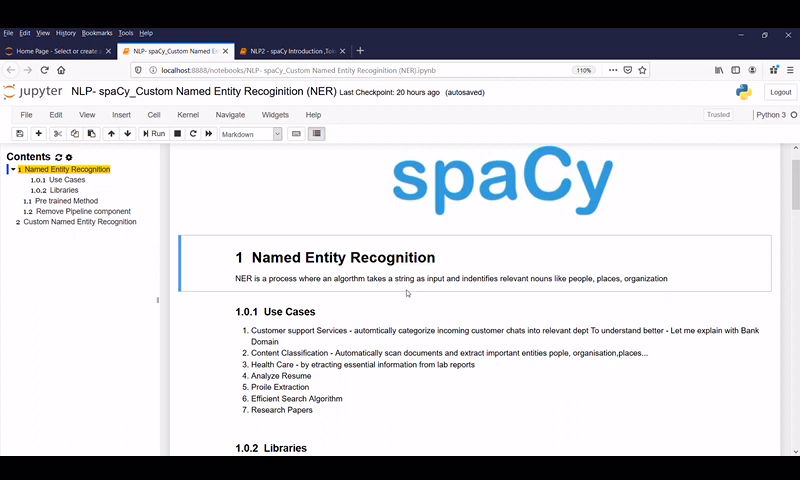
mouse_move(440, 293)
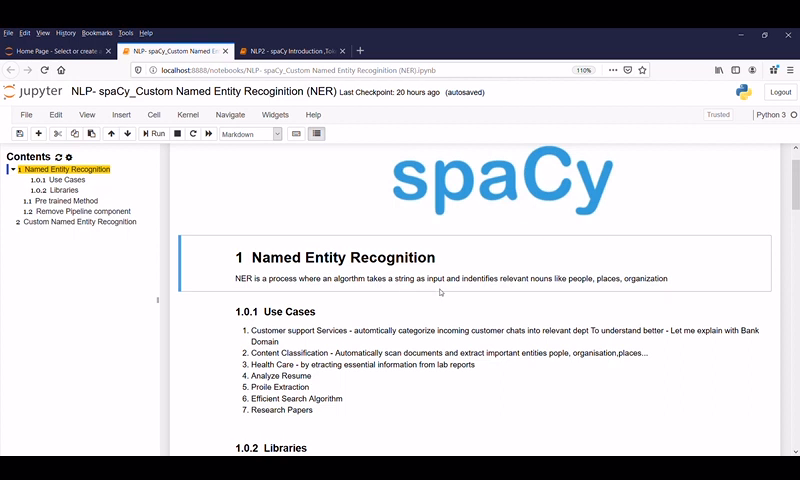
mouse_move(503, 296)
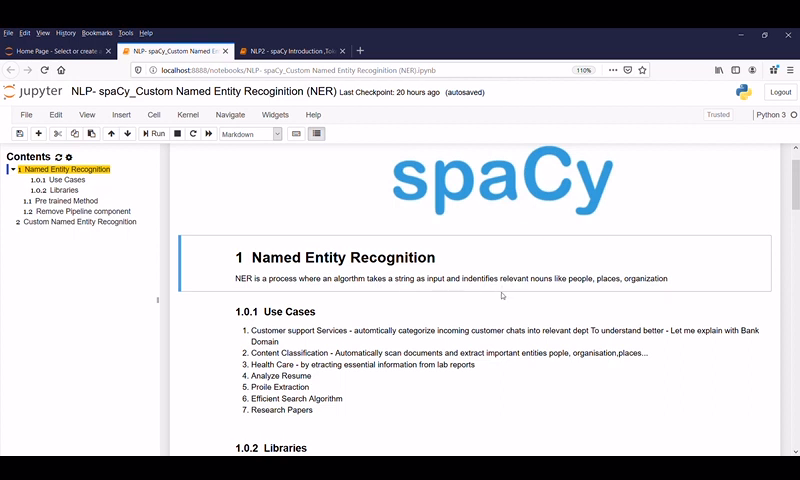
mouse_move(626, 291)
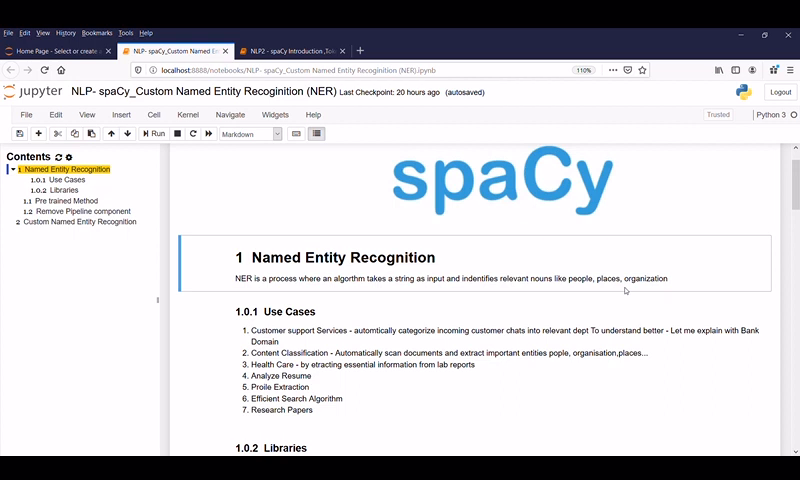
mouse_move(397, 341)
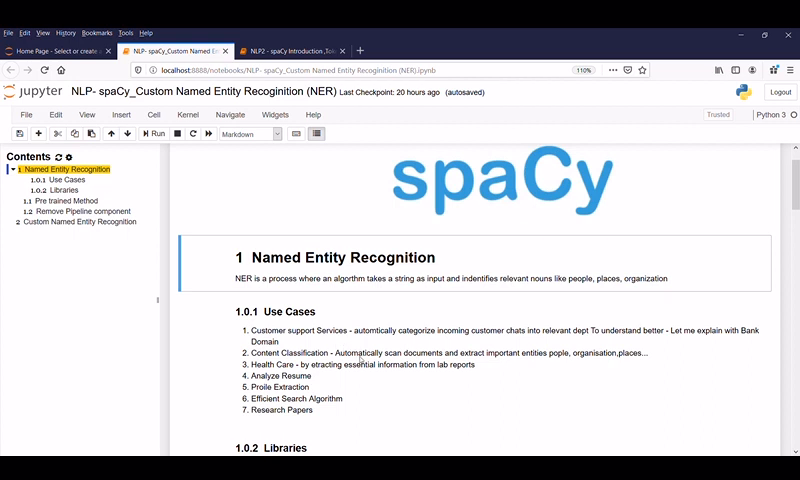
mouse_move(343, 384)
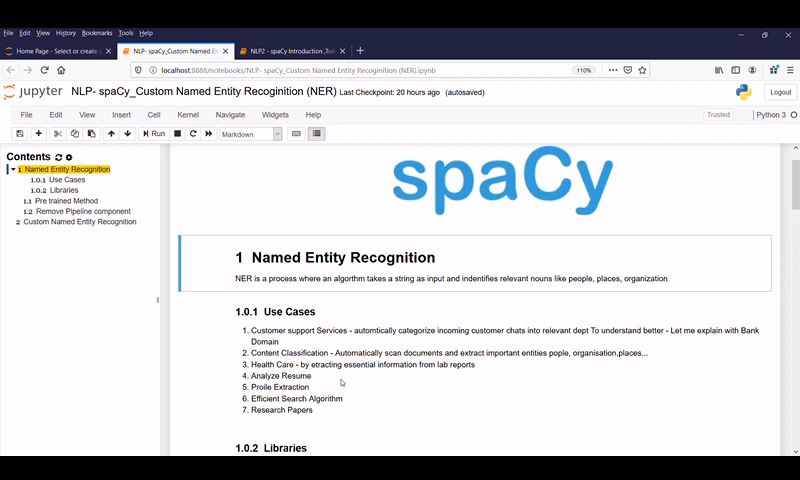
mouse_move(358, 405)
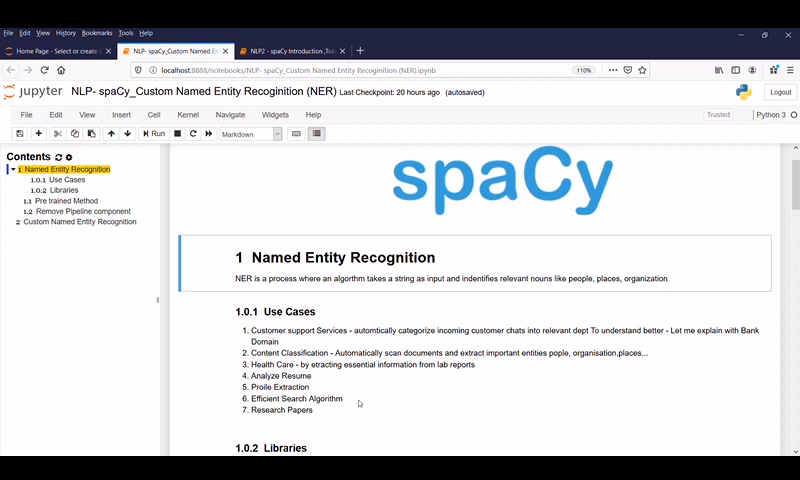
mouse_move(341, 412)
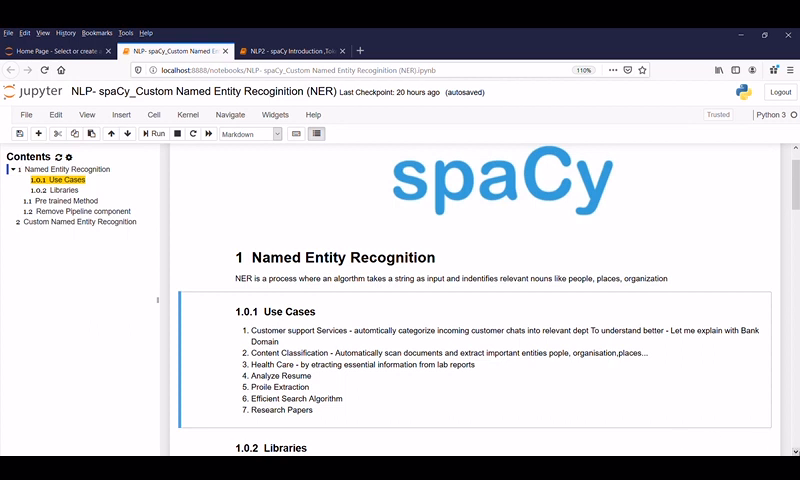
- Scroll to the Libraries list (NLTK, spaCy, Stanford Core NLP, Allen NLP, Flair, Polyglot)
scroll("down", 3)
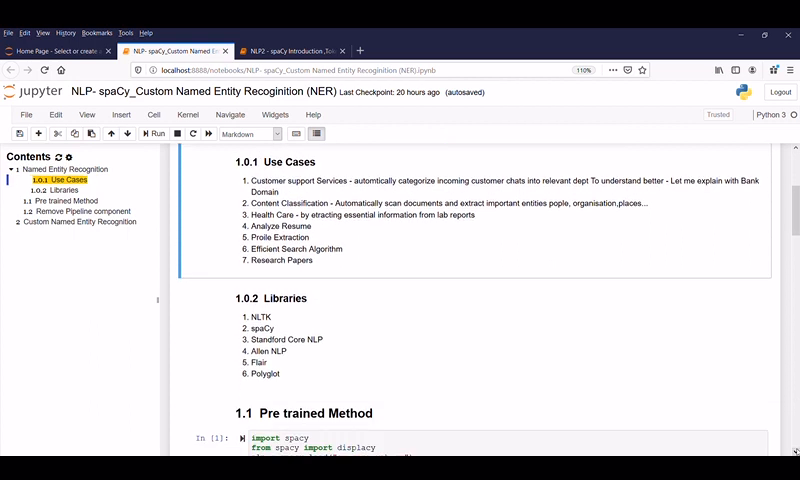
scroll("down", 3)
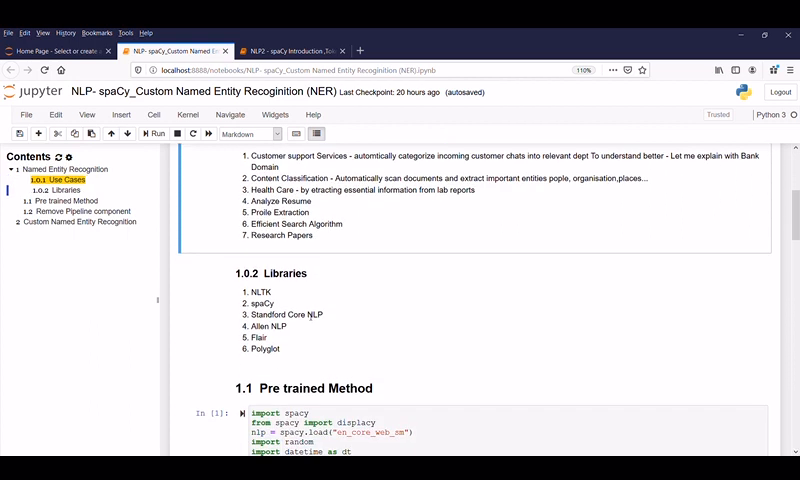
mouse_move(284, 301)
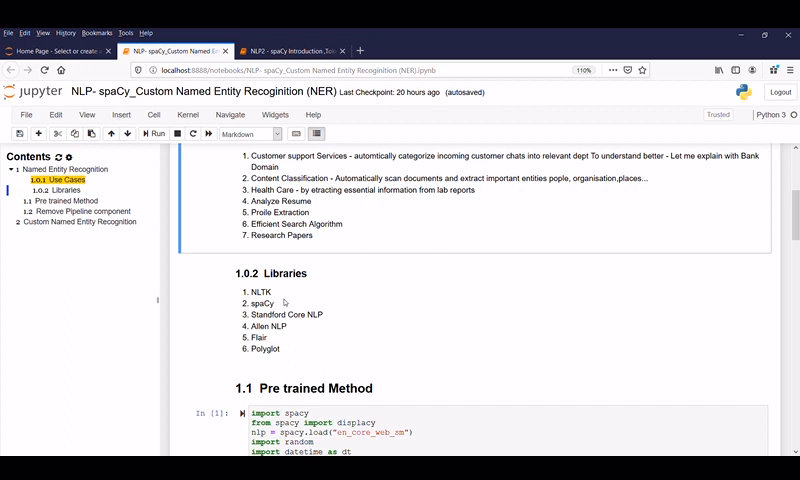
mouse_move(311, 320)
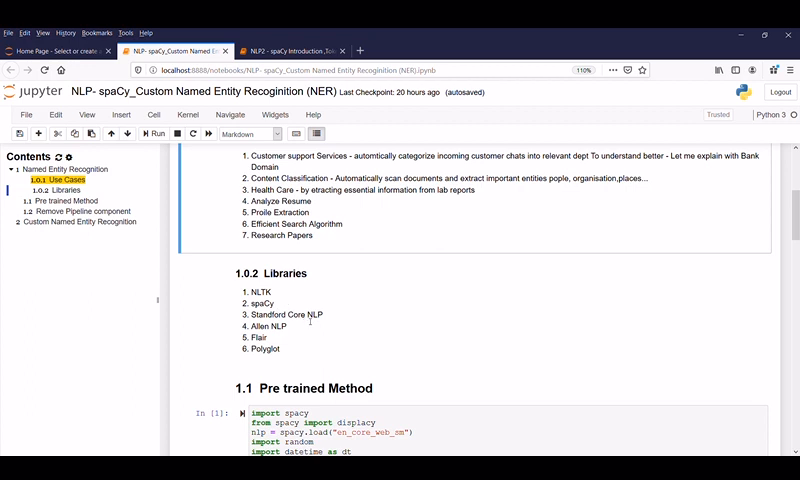
mouse_move(308, 330)
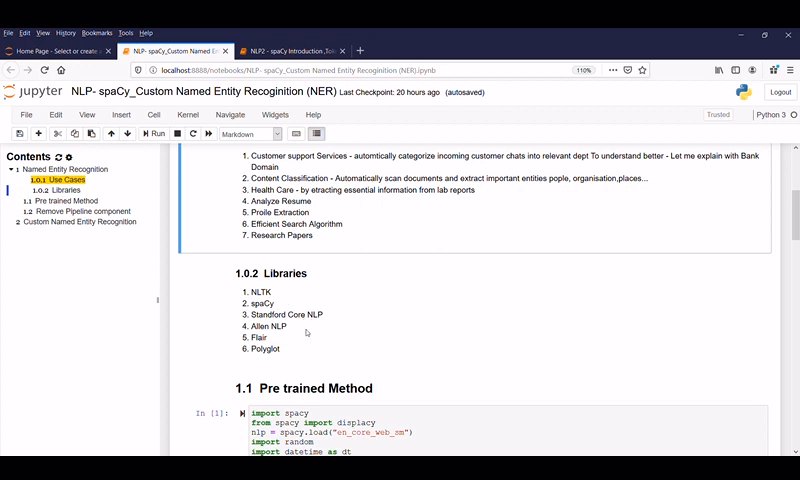
mouse_move(310, 357)
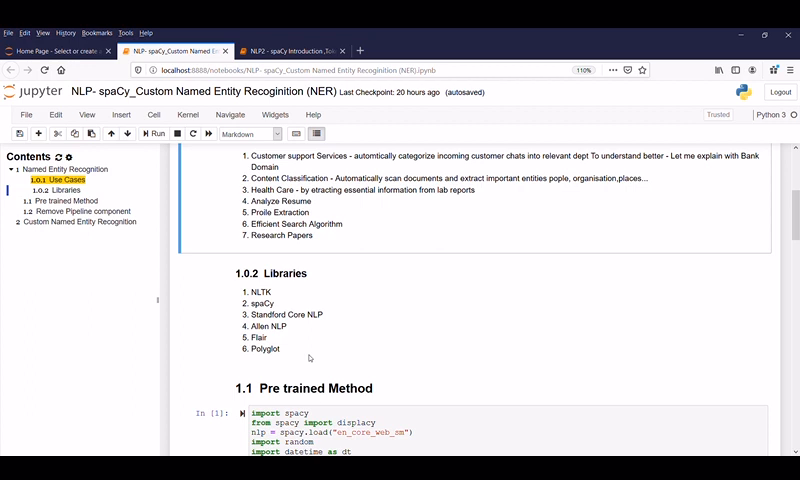
mouse_move(461, 388)
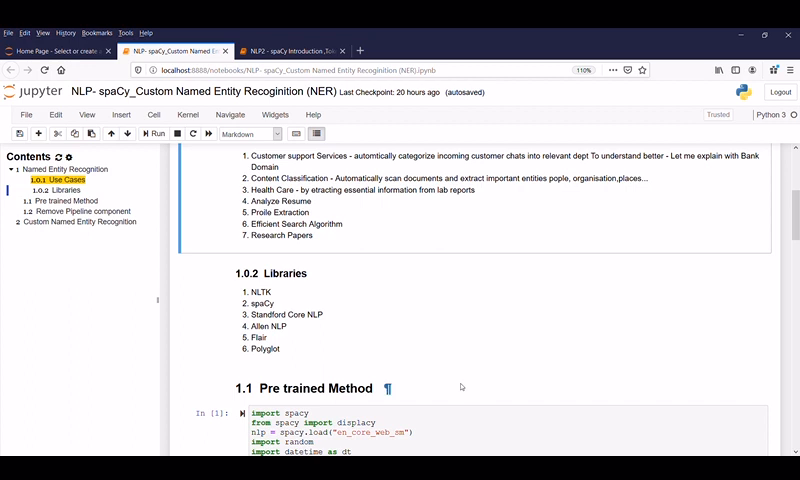
mouse_move(461, 386)
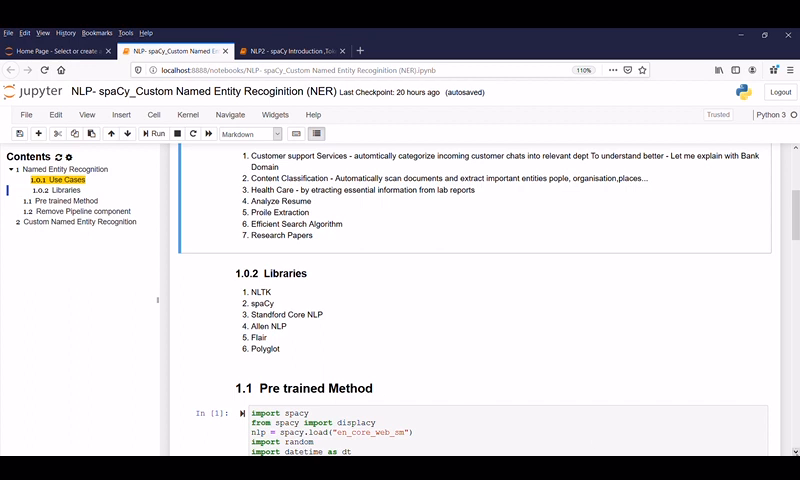
scroll("down", 3)
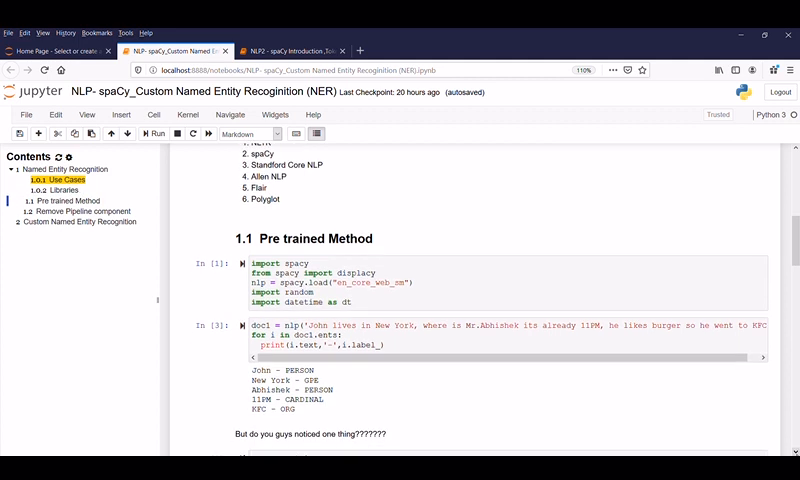
scroll("down", 3)
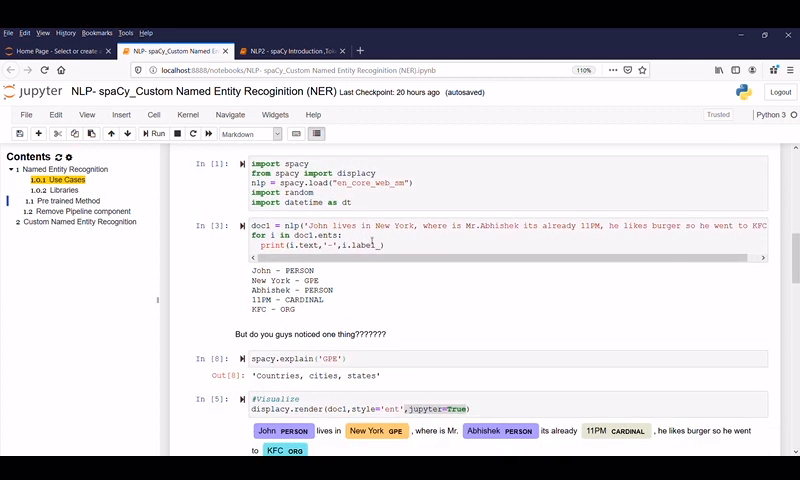
mouse_move(413, 275)
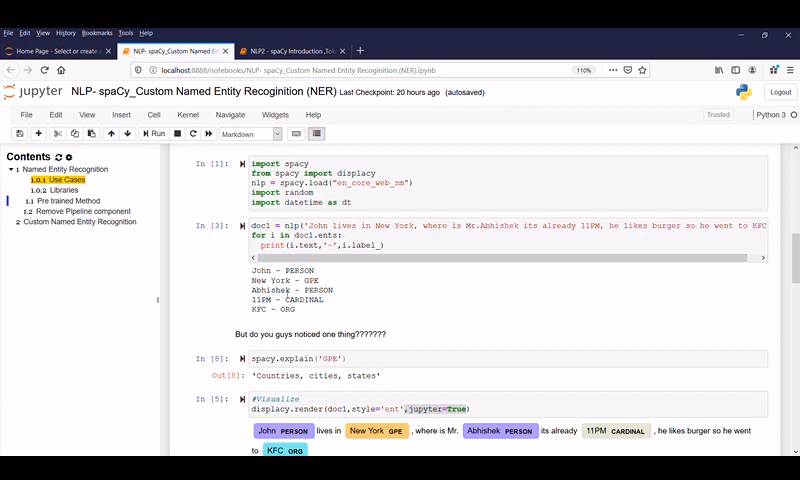
mouse_move(330, 298)
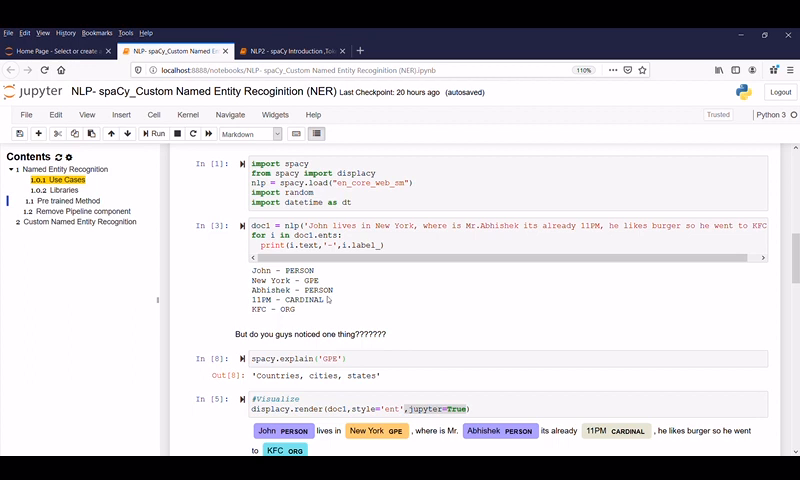
mouse_move(328, 299)
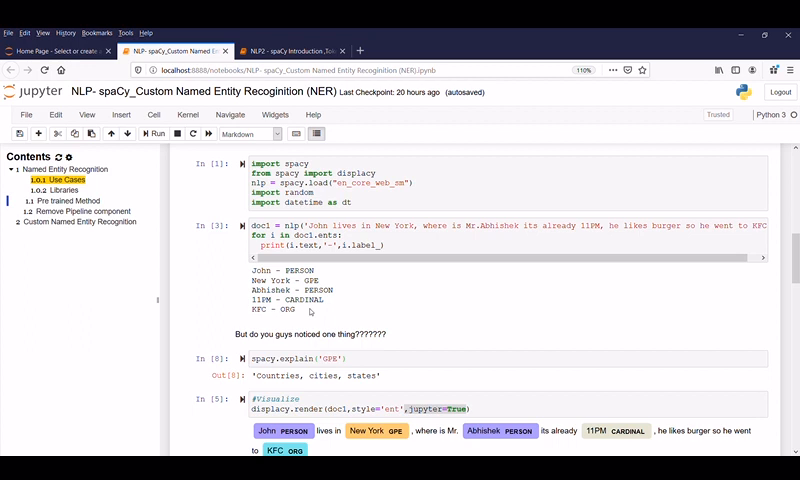
mouse_move(670, 233)
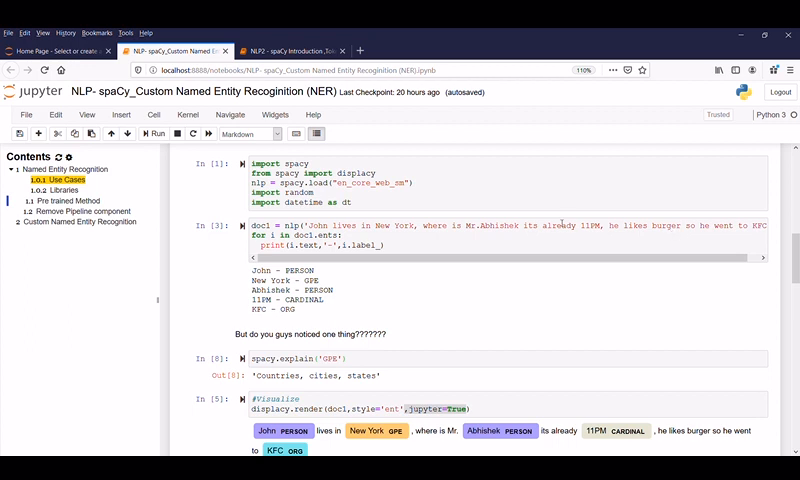
left_click(80, 222)
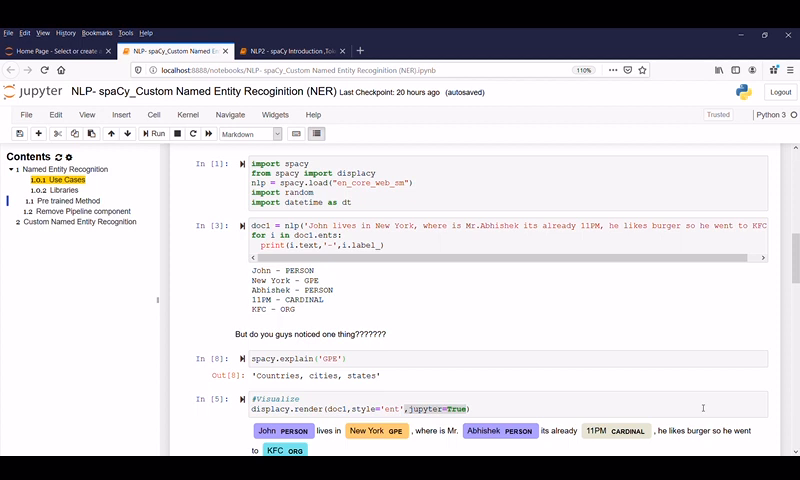
- Scroll to section 1.2 to review the nlp.pipeline, remove_pipe('ner') and empty doc.ents cells
scroll("down", 3)
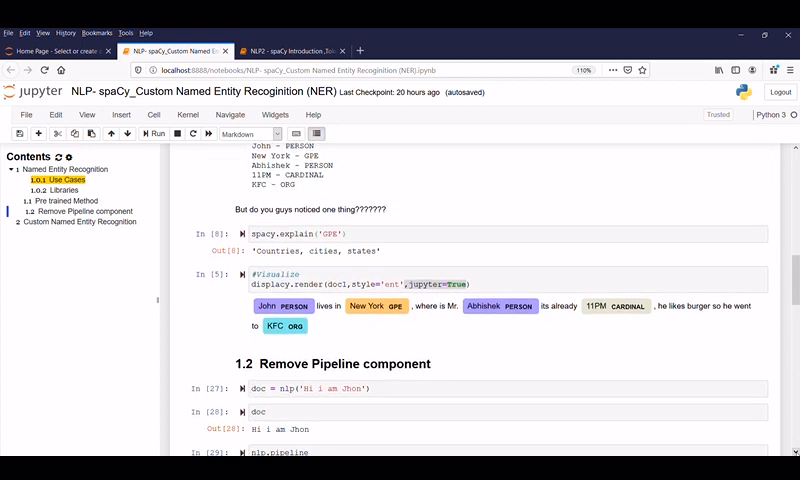
scroll("down", 3)
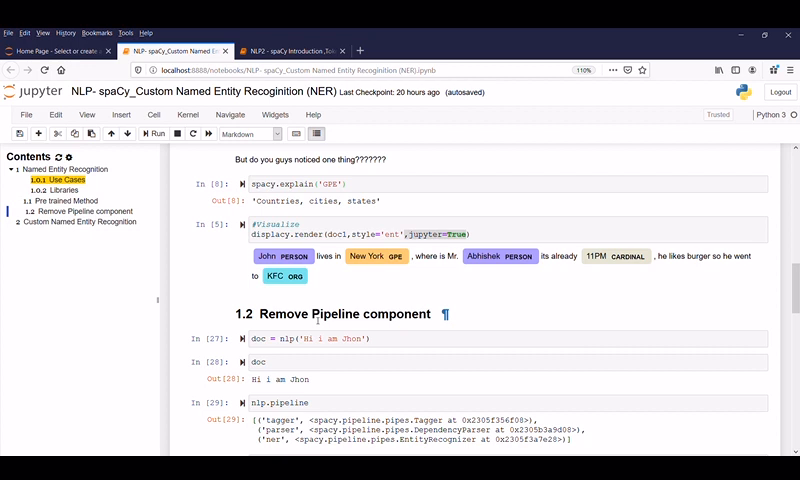
mouse_move(665, 412)
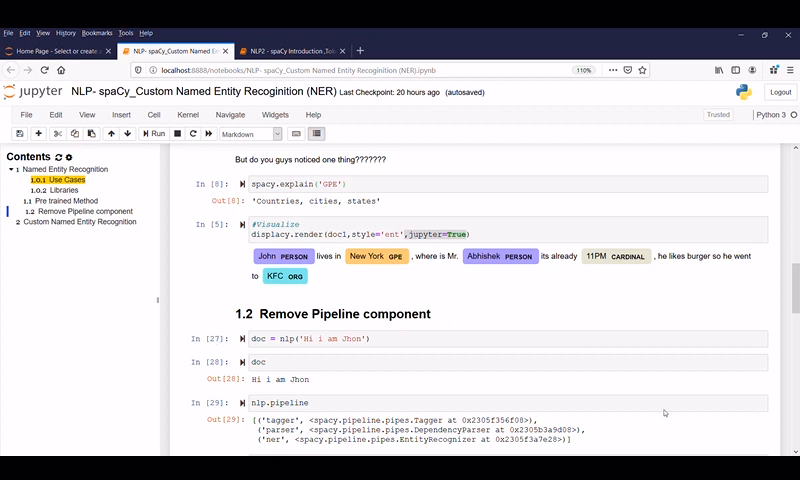
scroll("down", 3)
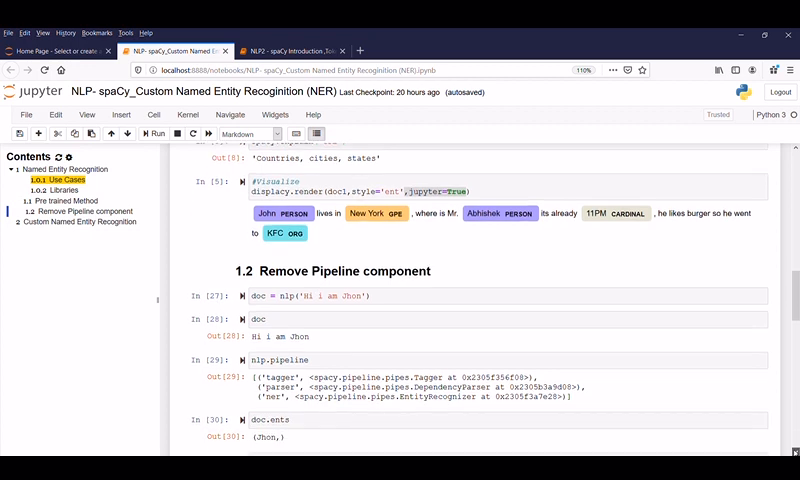
scroll("down", 3)
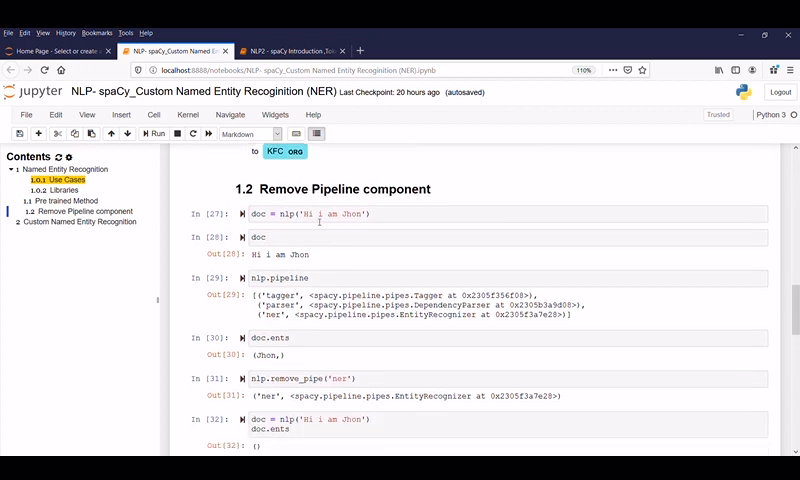
mouse_move(316, 240)
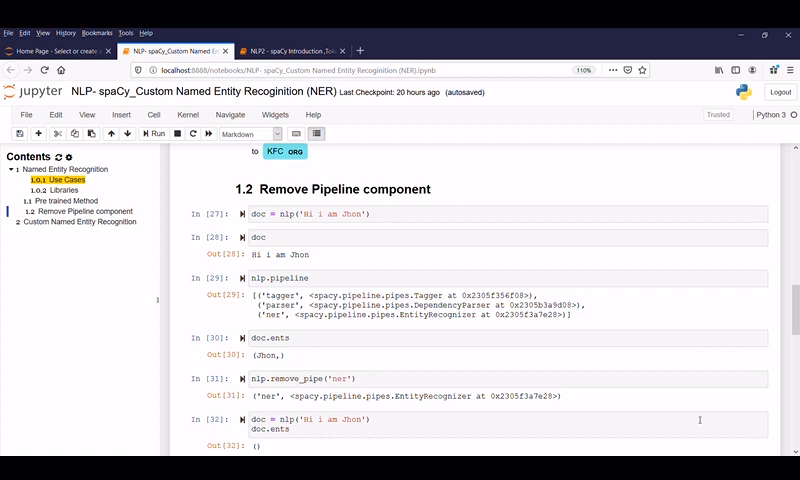
- Scroll past the remove_pipe cells to the section 2 Custom Named Entity Recognition heading
scroll("down", 3)
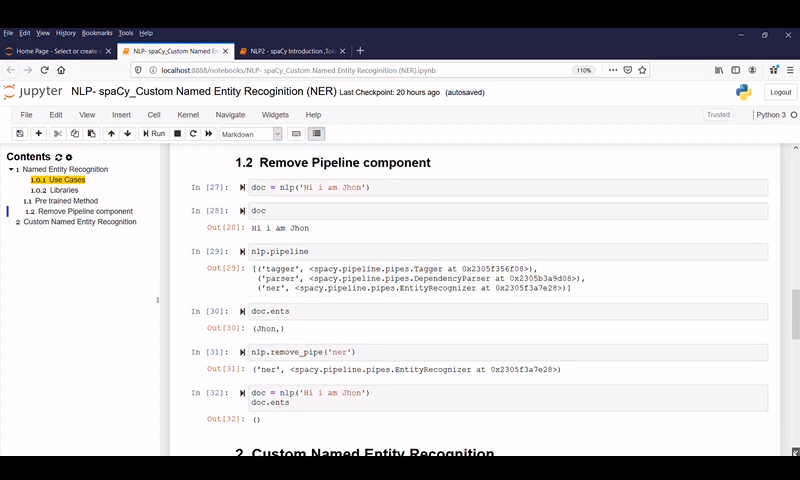
scroll("down", 3)
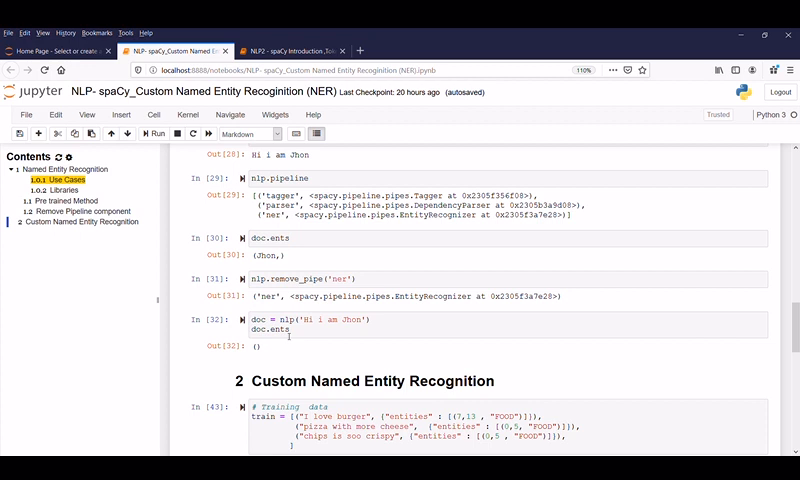
mouse_move(285, 350)
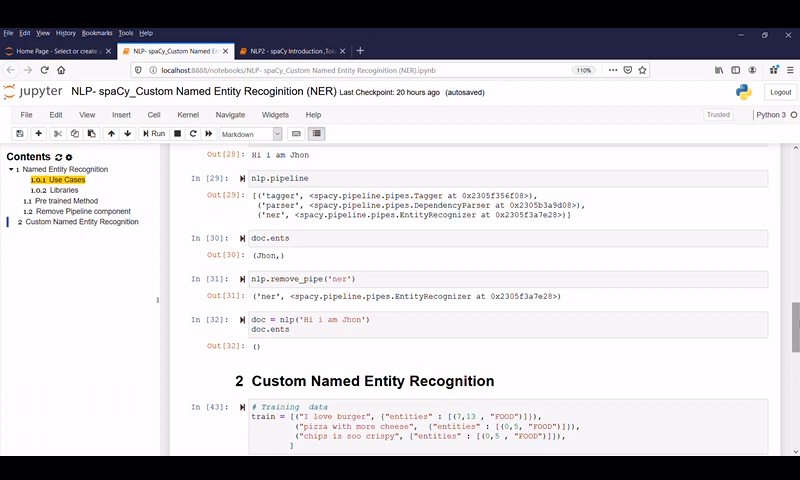
- Scroll to the printed train list and the create_blank_nlp function
scroll("down", 3)
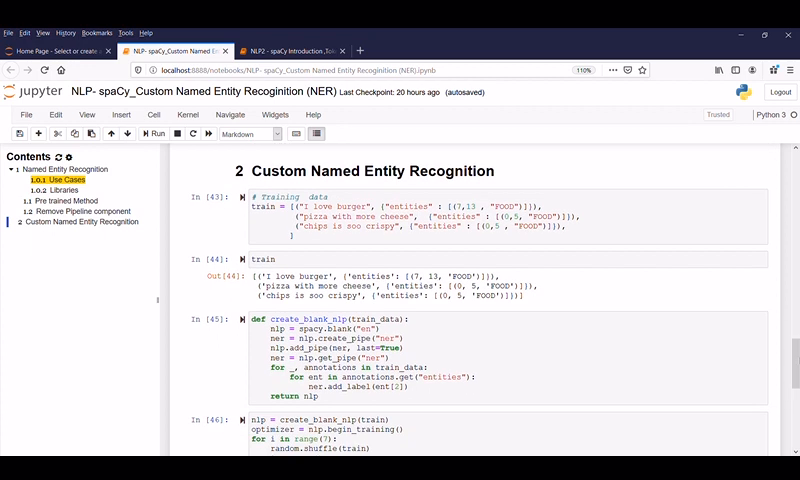
mouse_move(618, 315)
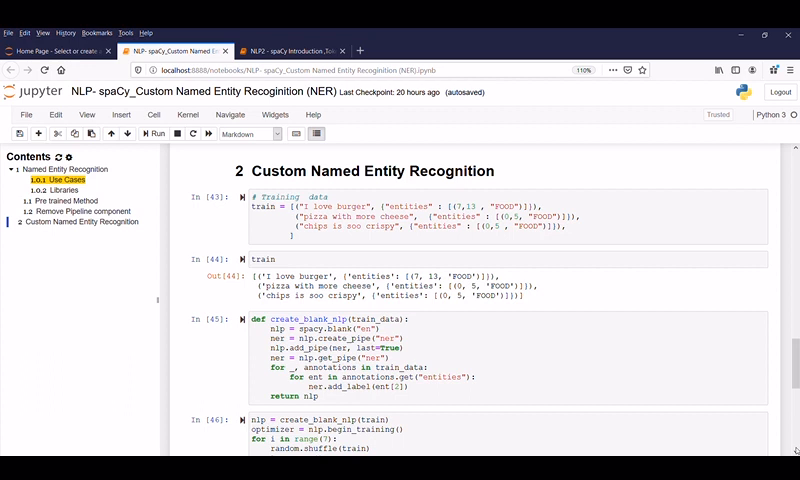
- Scroll to cell In[46] showing seven training iterations and their shrinking NER losses
scroll("down", 3)
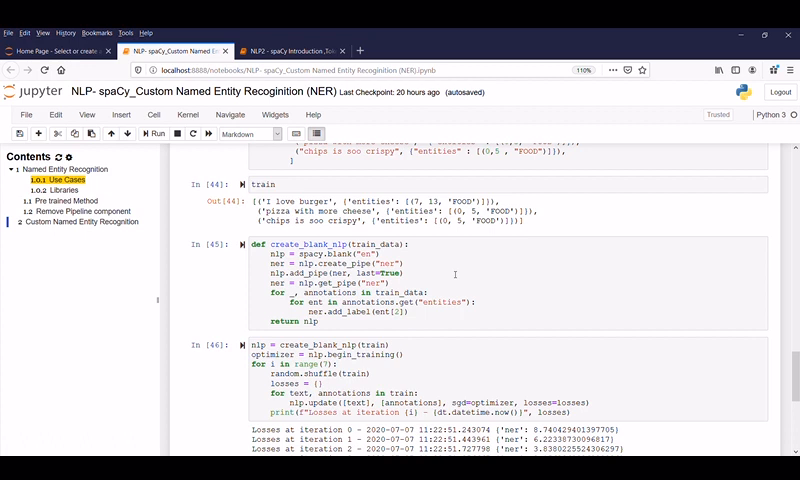
mouse_move(385, 313)
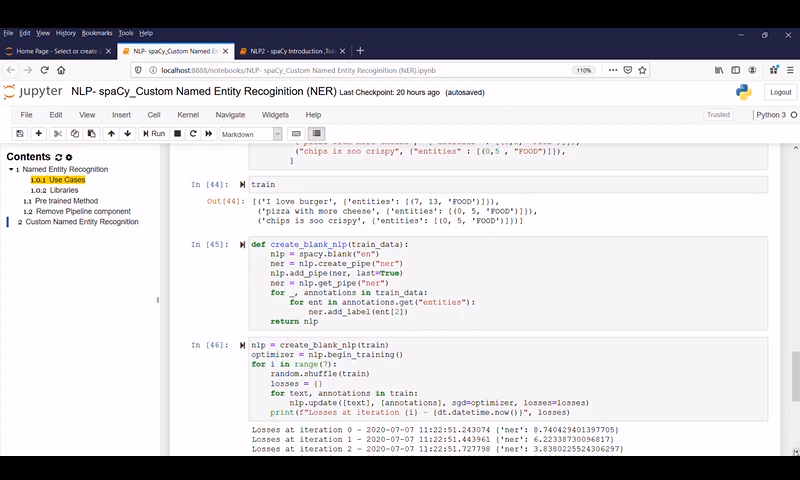
scroll("down", 3)
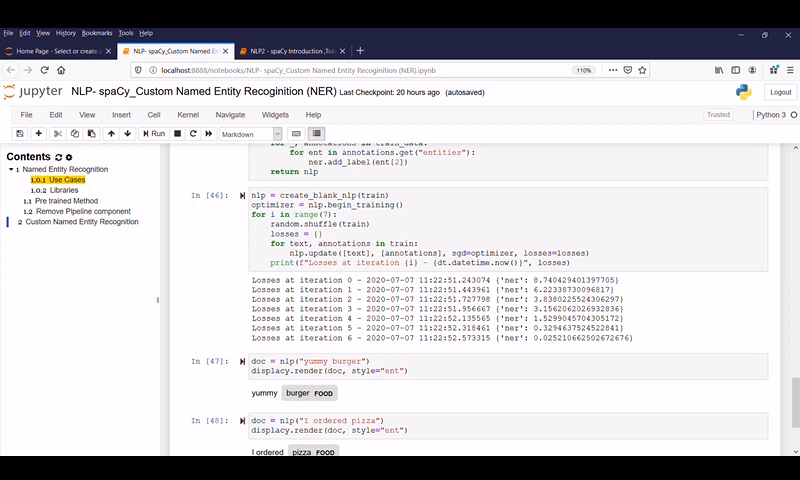
- Scroll to the In[47] and In[48] displacy outputs and the closing note
scroll("down", 3)
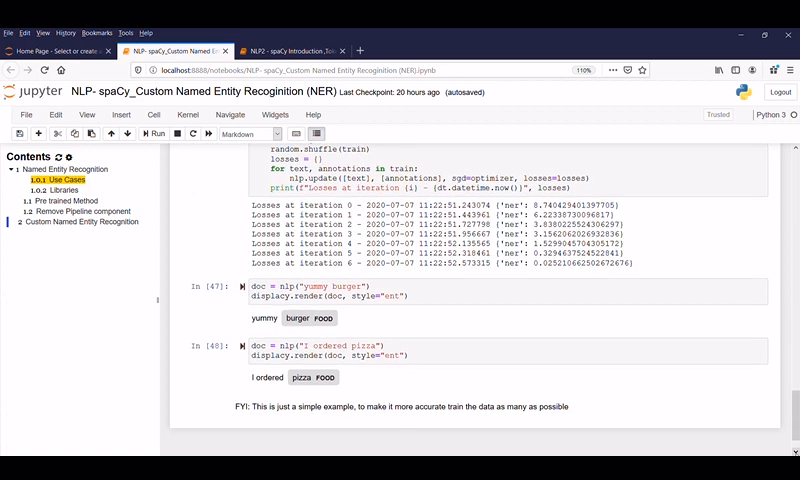